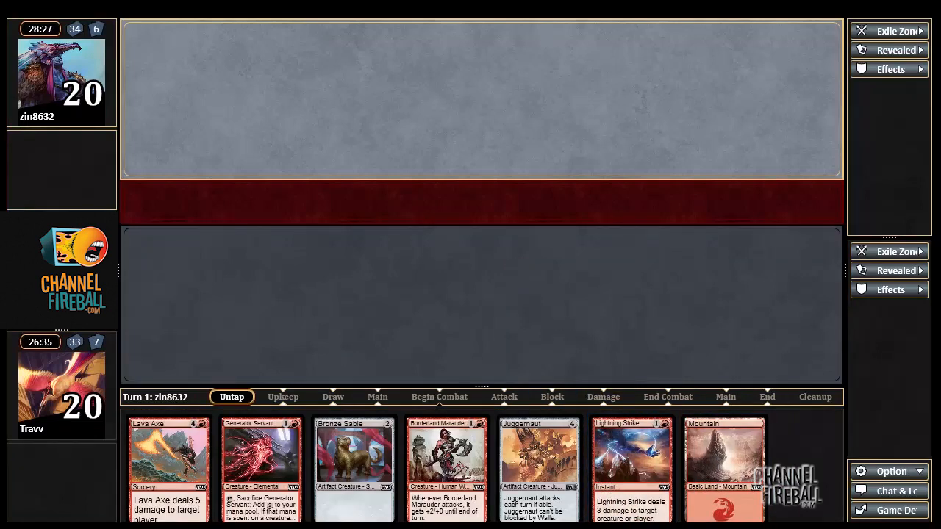
{"action": "mouse_move", "coordinate": [370, 239]}
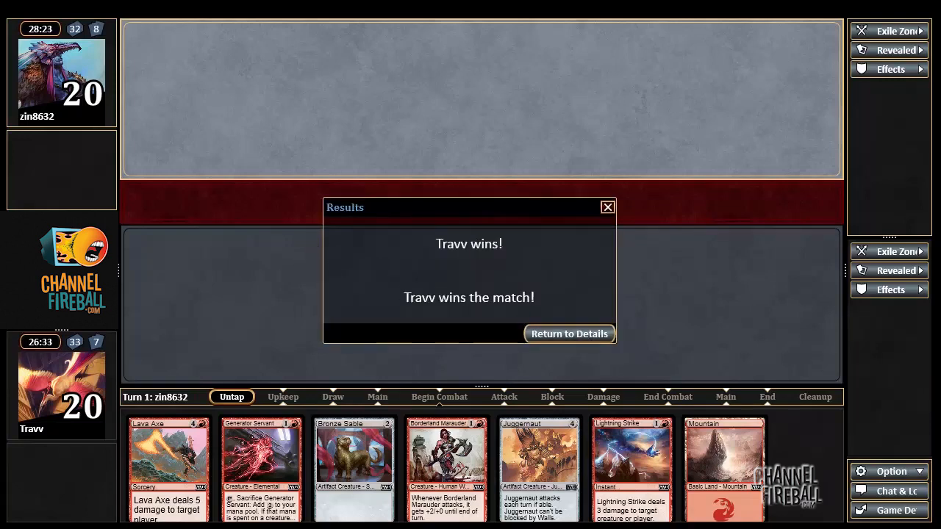
{"action": "mouse_move", "coordinate": [607, 209]}
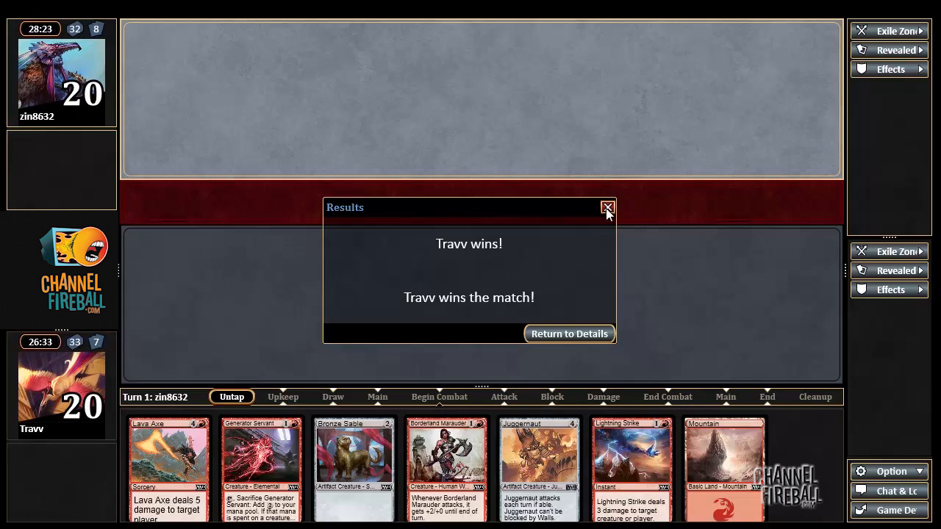
{"action": "left_click", "coordinate": [607, 207]}
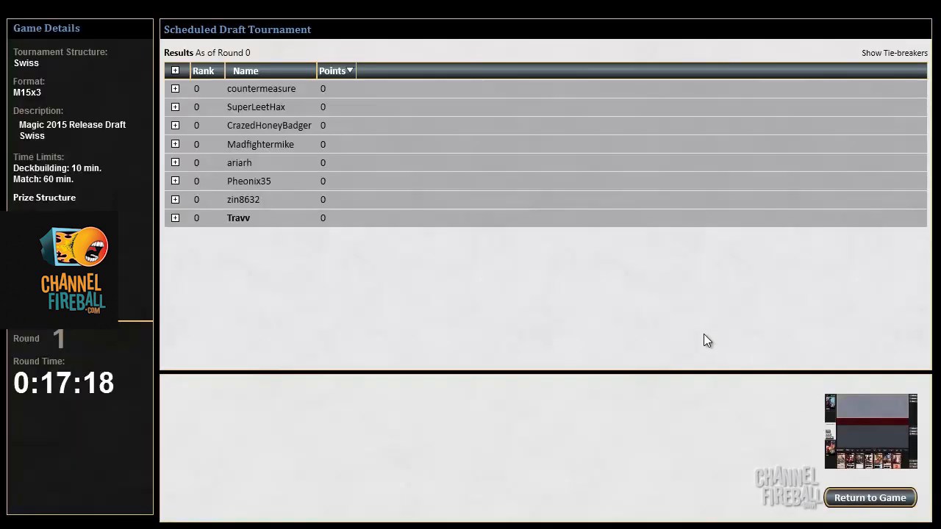
{"action": "mouse_move", "coordinate": [569, 331]}
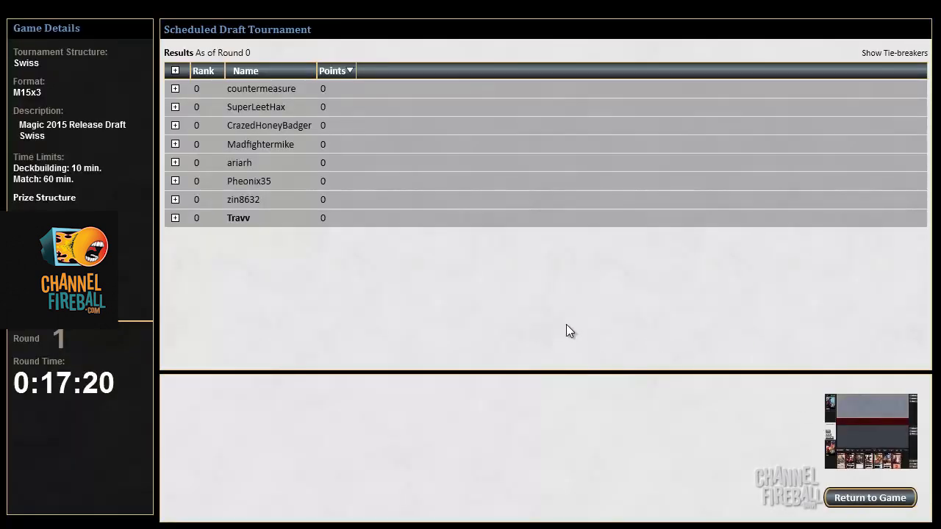
{"action": "mouse_move", "coordinate": [589, 244]}
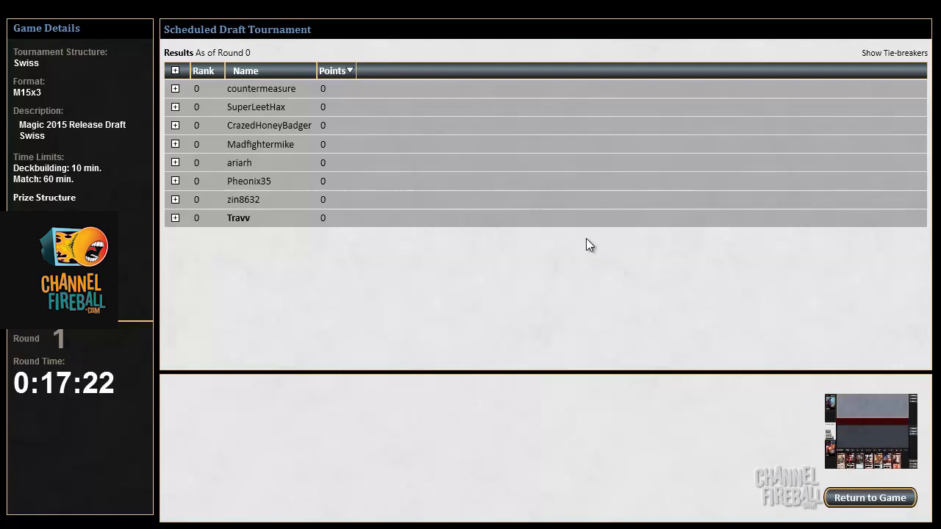
{"action": "mouse_move", "coordinate": [582, 284]}
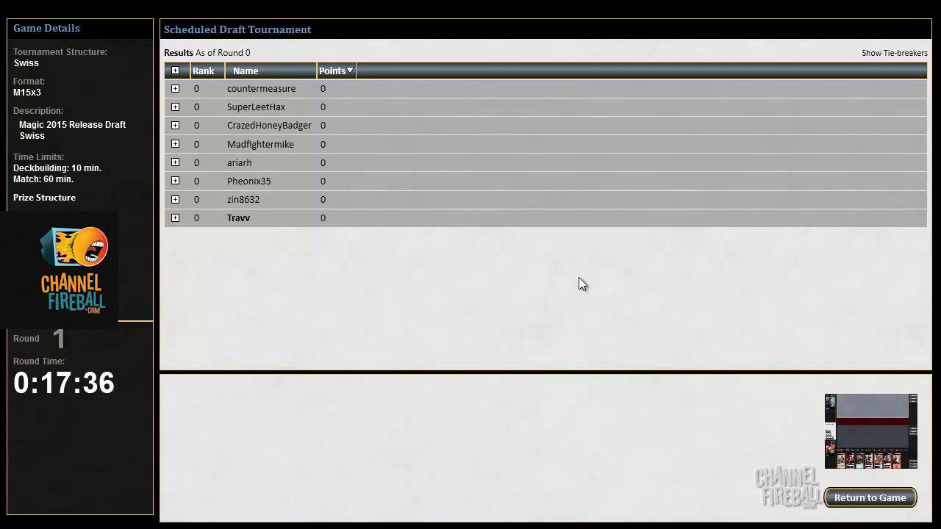
{"action": "mouse_move", "coordinate": [484, 194]}
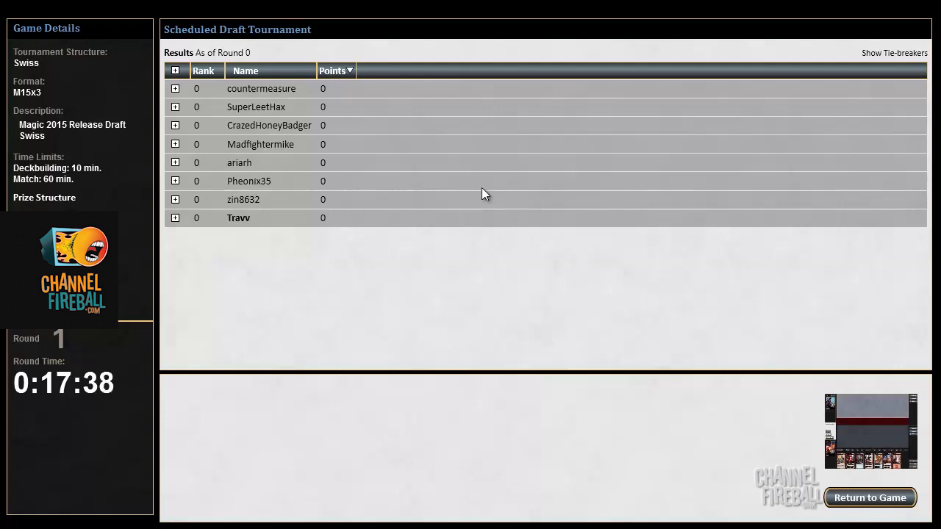
{"action": "mouse_move", "coordinate": [412, 201]}
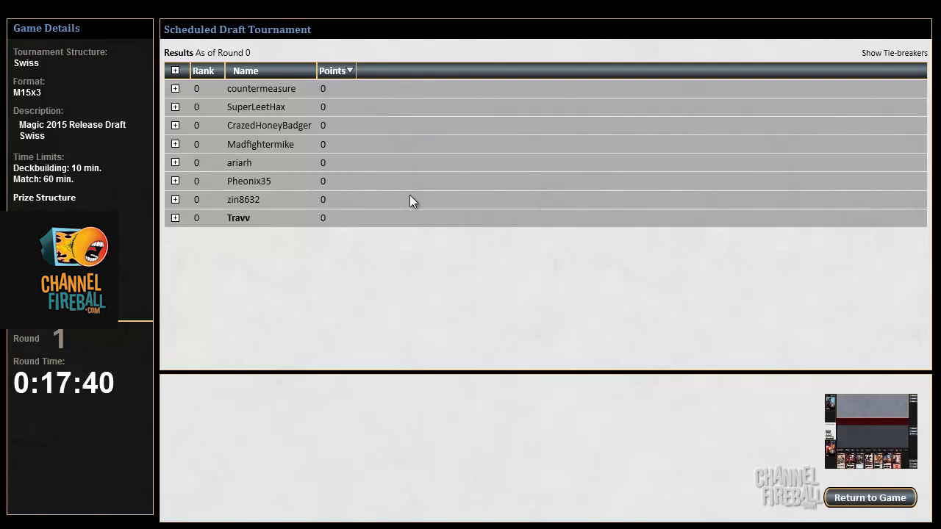
{"action": "mouse_move", "coordinate": [408, 230]}
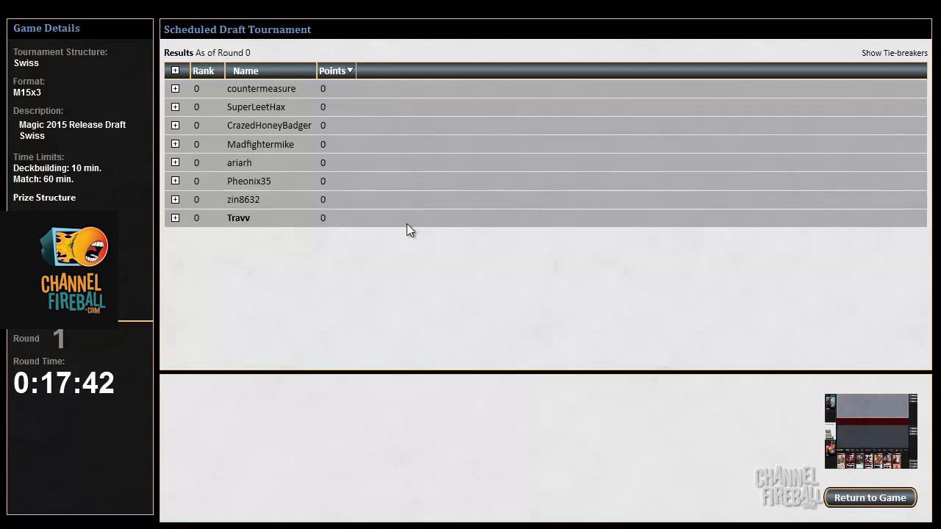
{"action": "mouse_move", "coordinate": [464, 135]}
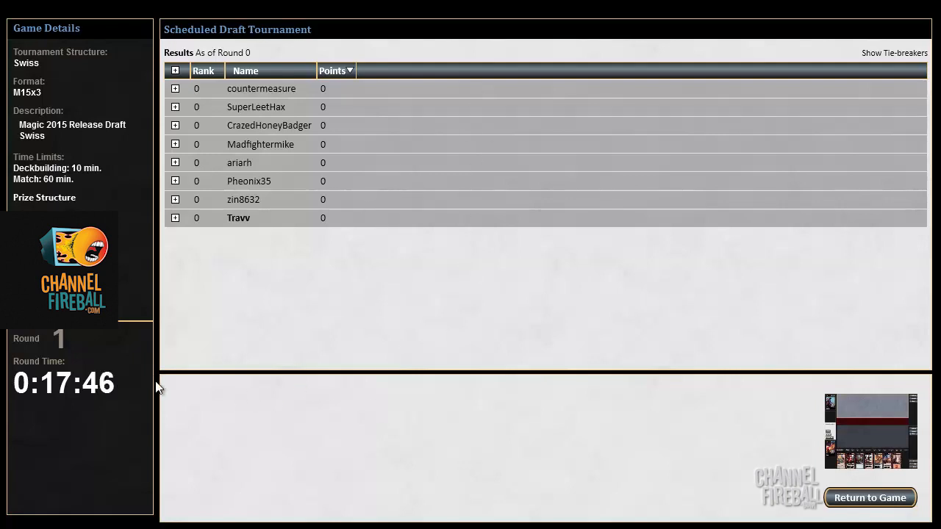
{"action": "mouse_move", "coordinate": [164, 510]}
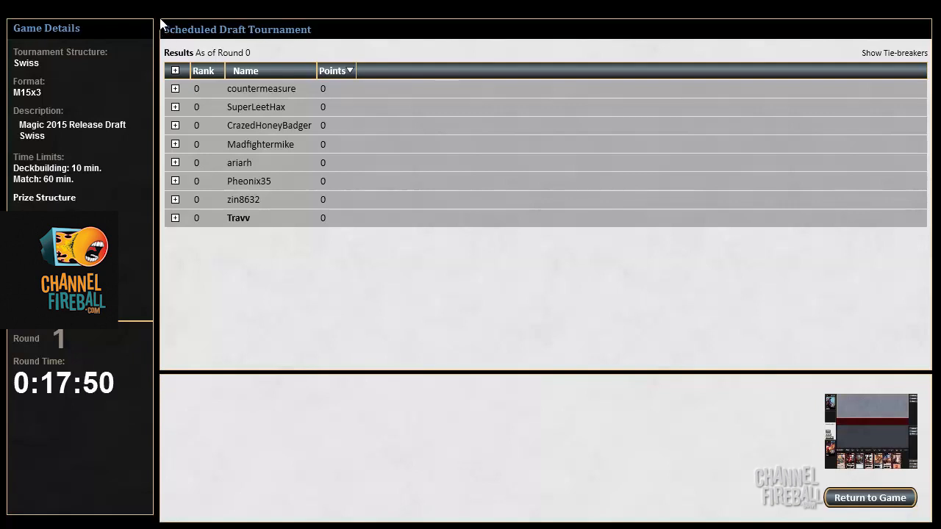
{"action": "mouse_move", "coordinate": [251, 131]}
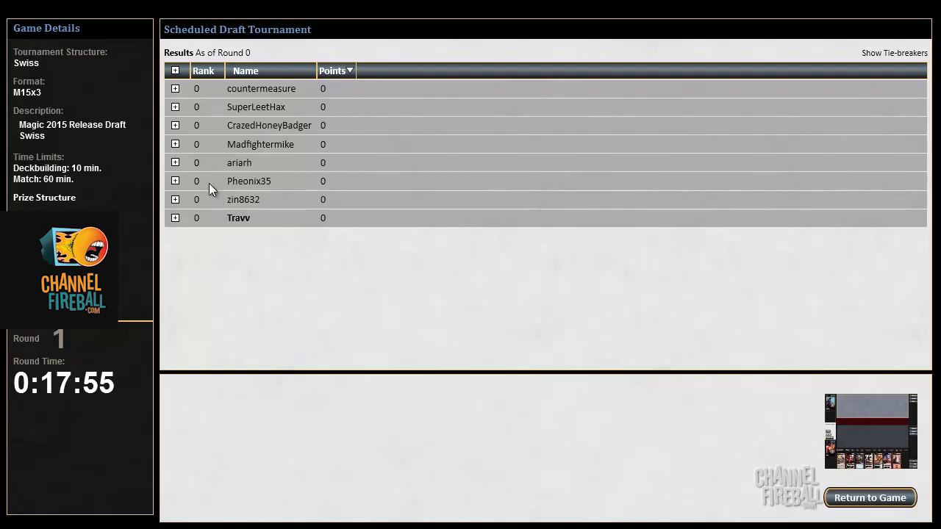
{"action": "mouse_move", "coordinate": [317, 228]}
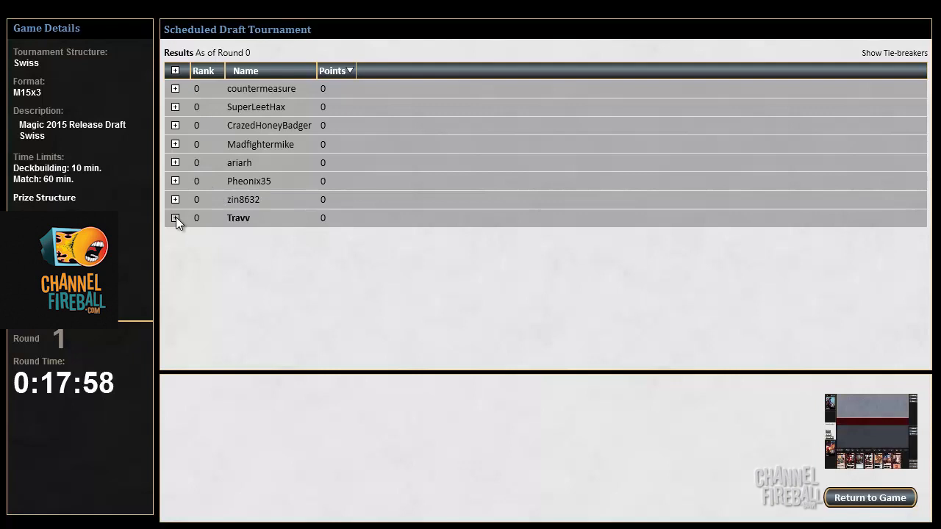
{"action": "left_click", "coordinate": [175, 218]}
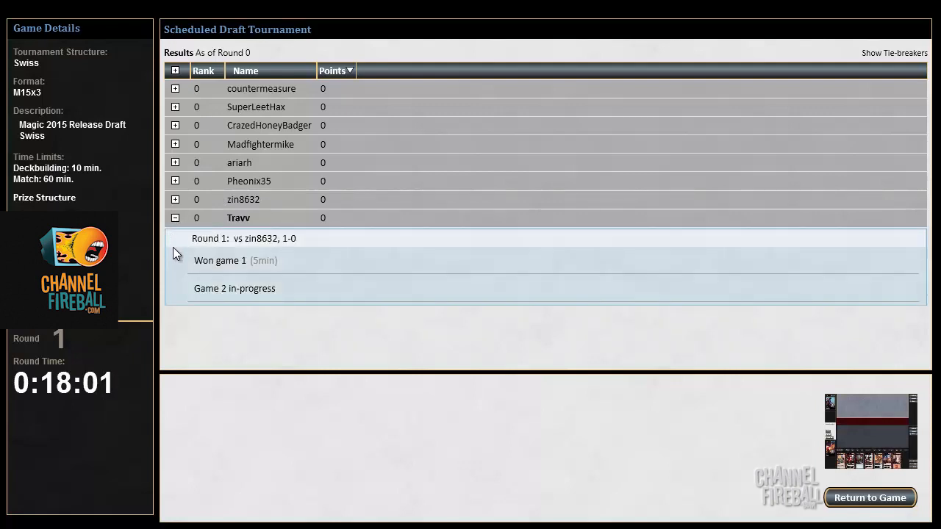
{"action": "mouse_move", "coordinate": [258, 298]}
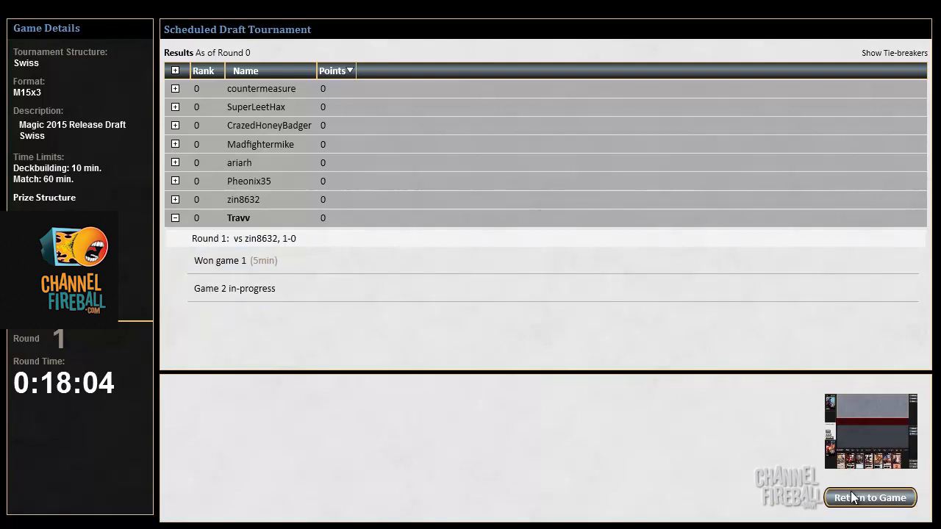
{"action": "left_click", "coordinate": [871, 497]}
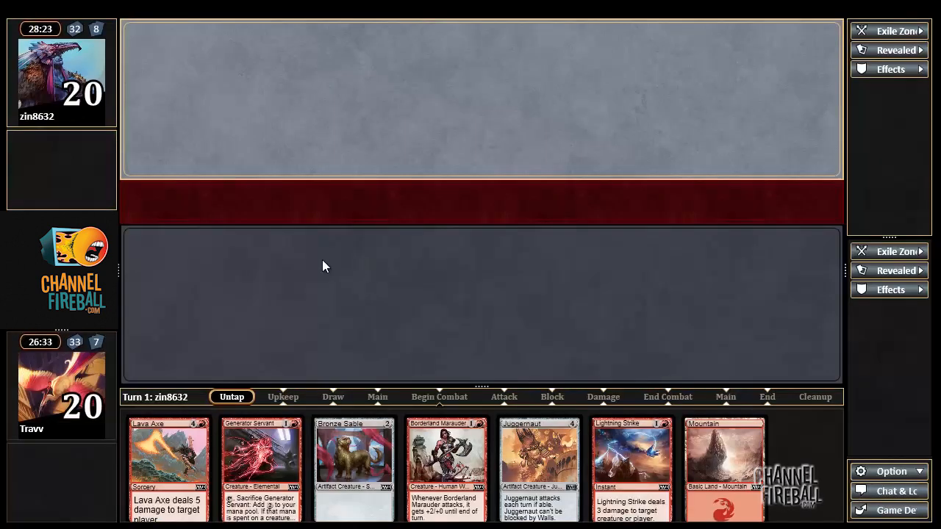